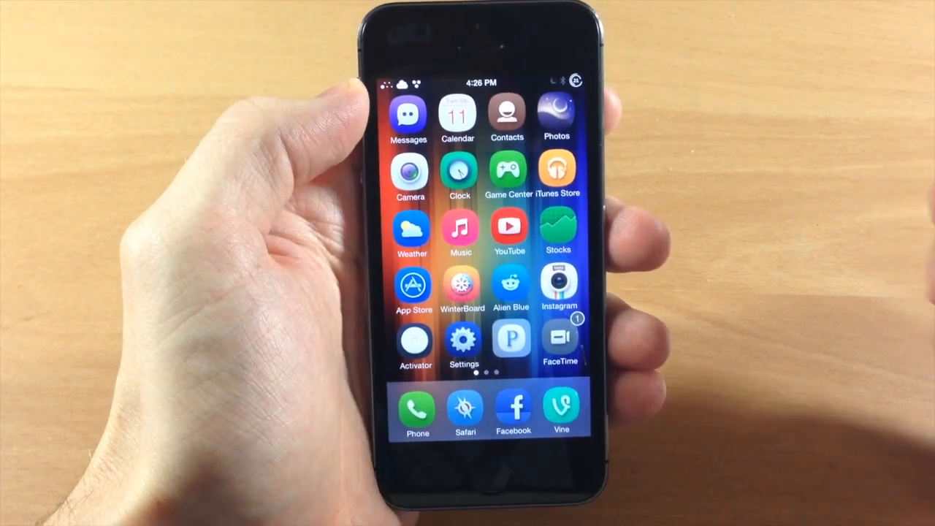
- Go from the home screen into Settings and into the CustomCover tweak's preferences page
{"action": "left_click", "coordinate": [464, 340]}
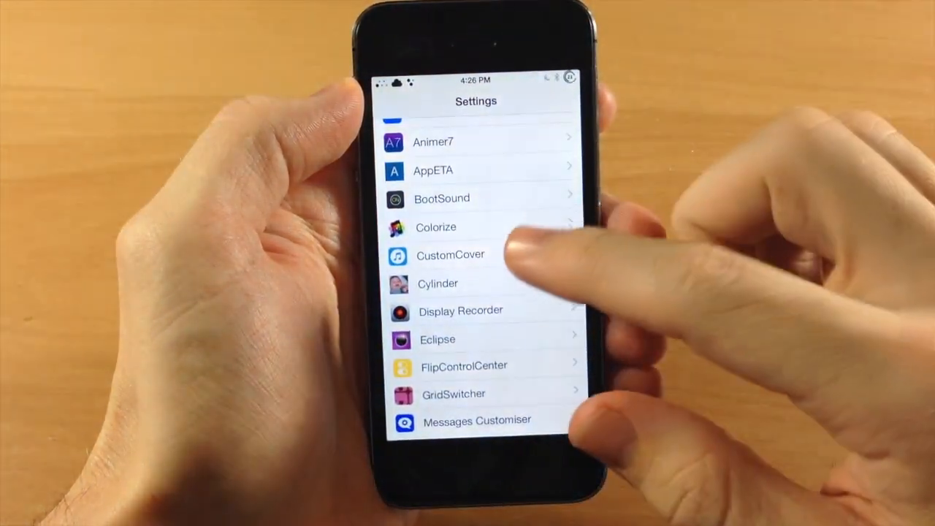
{"action": "left_click", "coordinate": [450, 254]}
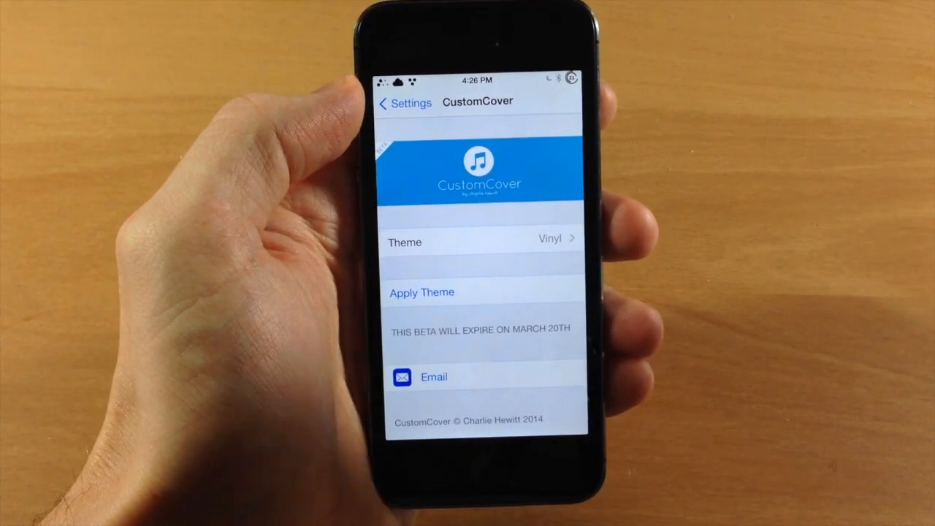
- Choose Default from the album-art theme list so it carries the checkmark instead of Vinyl
{"action": "left_click", "coordinate": [479, 243]}
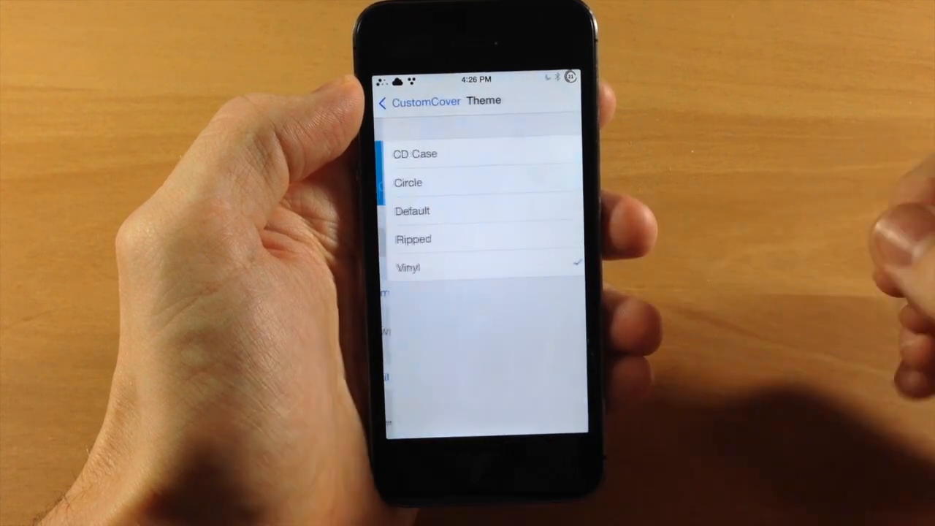
{"action": "left_click", "coordinate": [415, 154]}
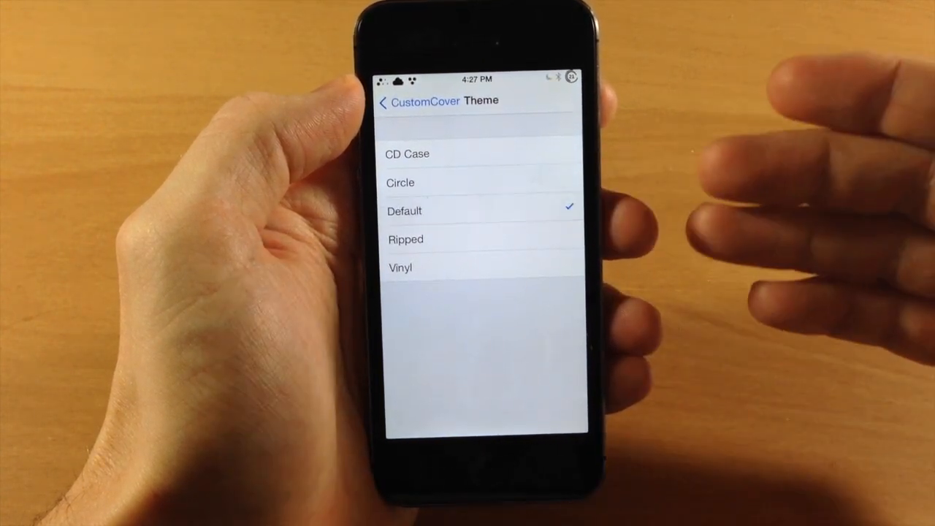
{"action": "left_click", "coordinate": [400, 268]}
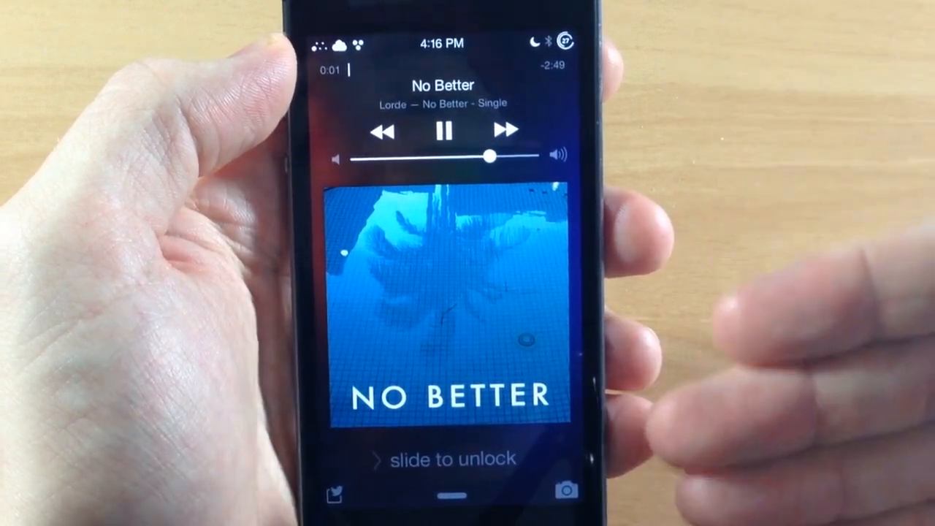
- Advance through the lock-screen screenshots to the Ripped and then Vinyl album-art styles
{"action": "left_click", "coordinate": [504, 129]}
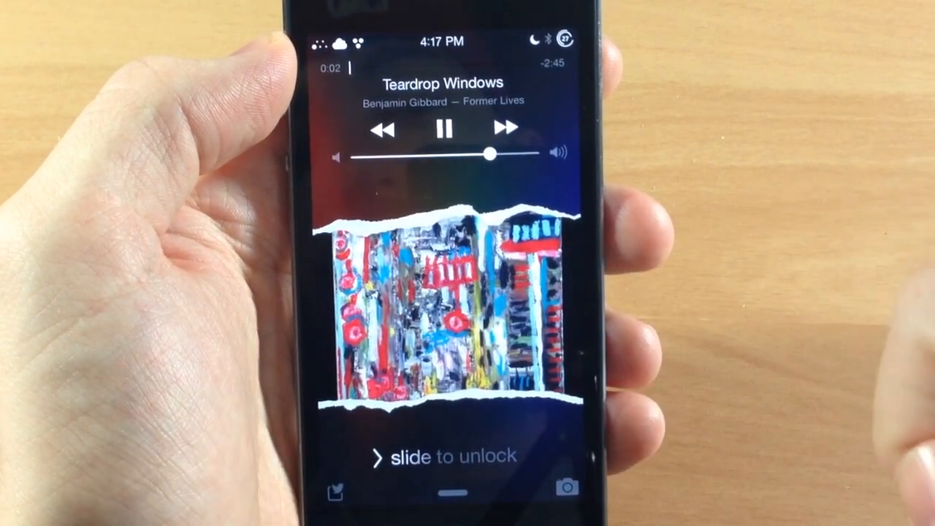
{"action": "left_click", "coordinate": [505, 129]}
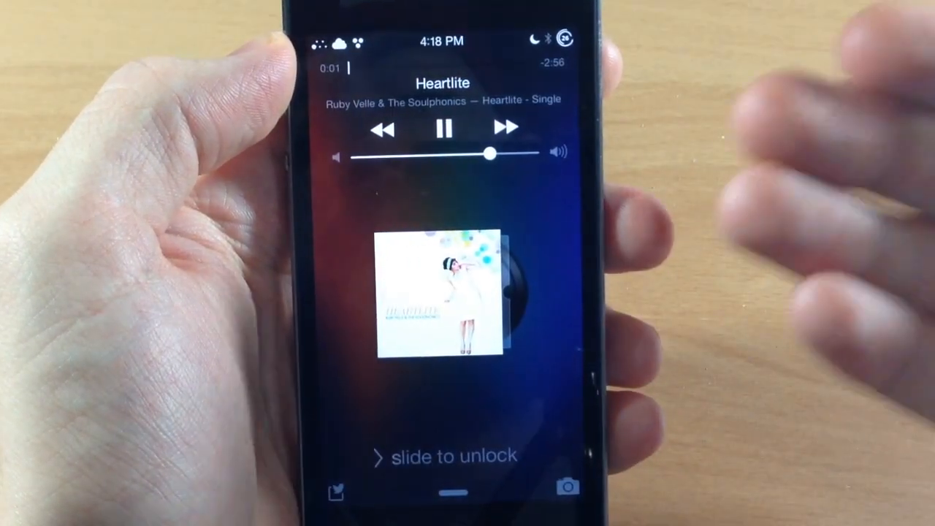